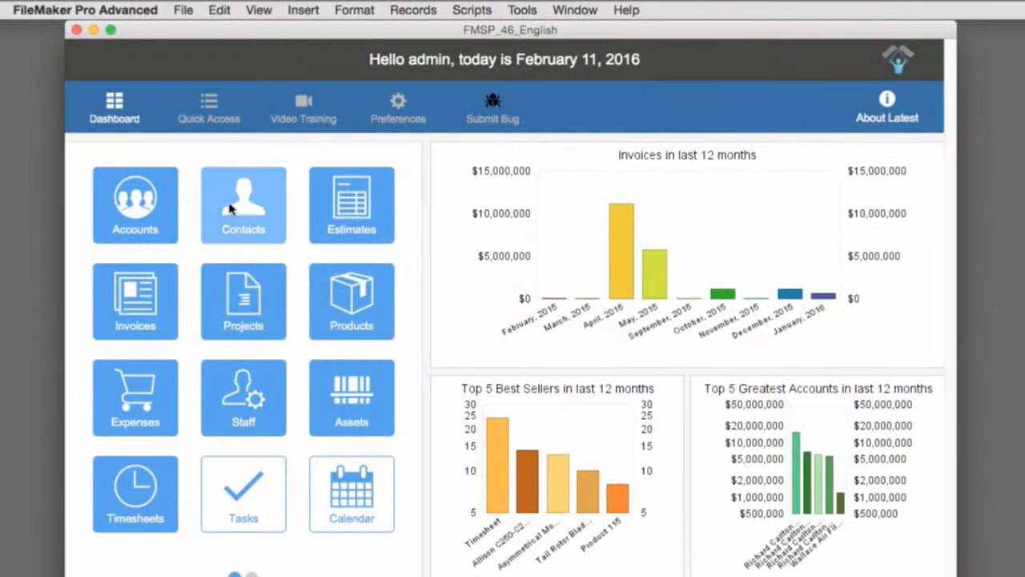
# - From the Contacts records, bring up Manage Database showing the CON_Contacts field list
pyautogui.click(243, 205)
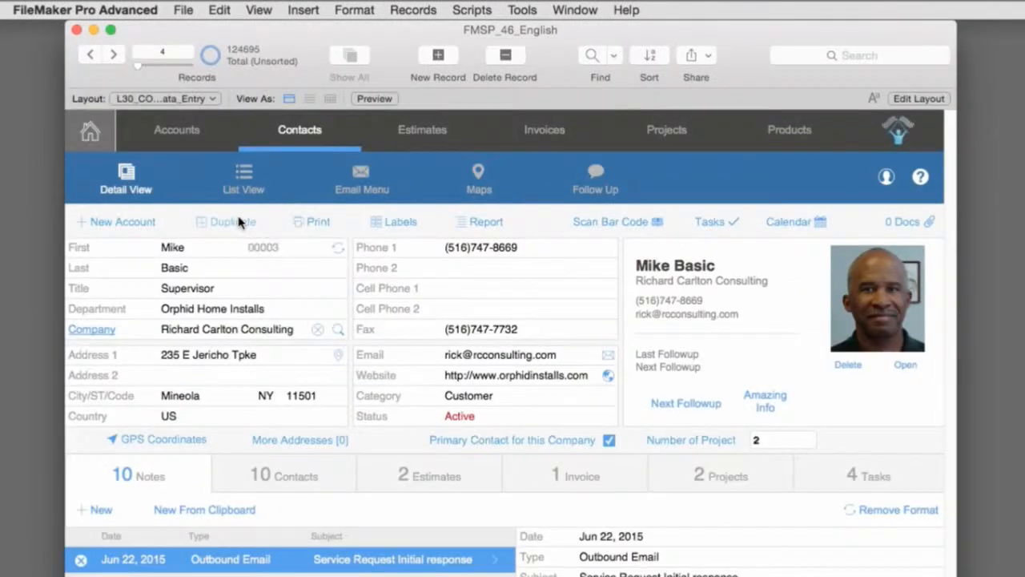
pyautogui.click(183, 9)
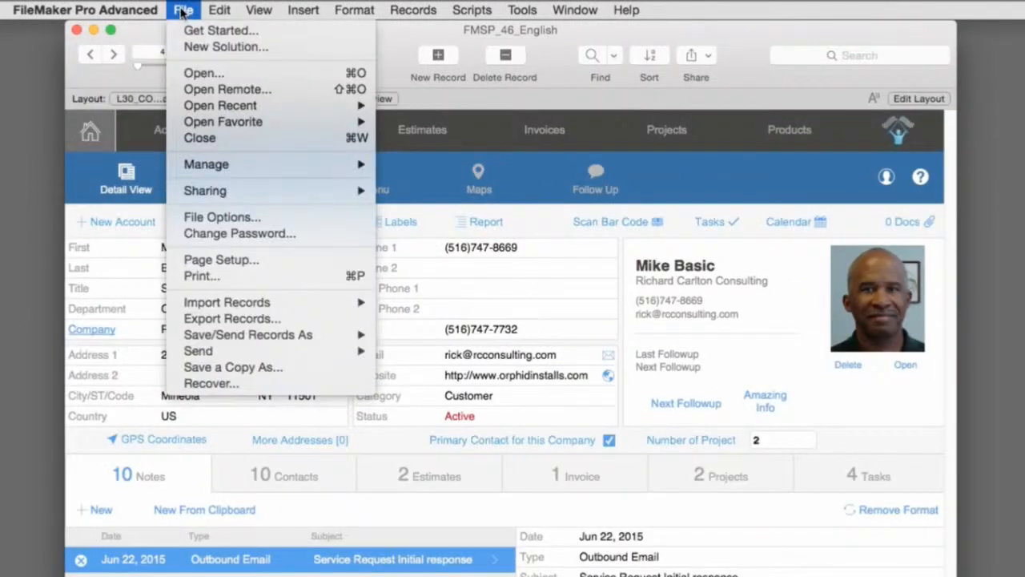
pyautogui.moveTo(205, 164)
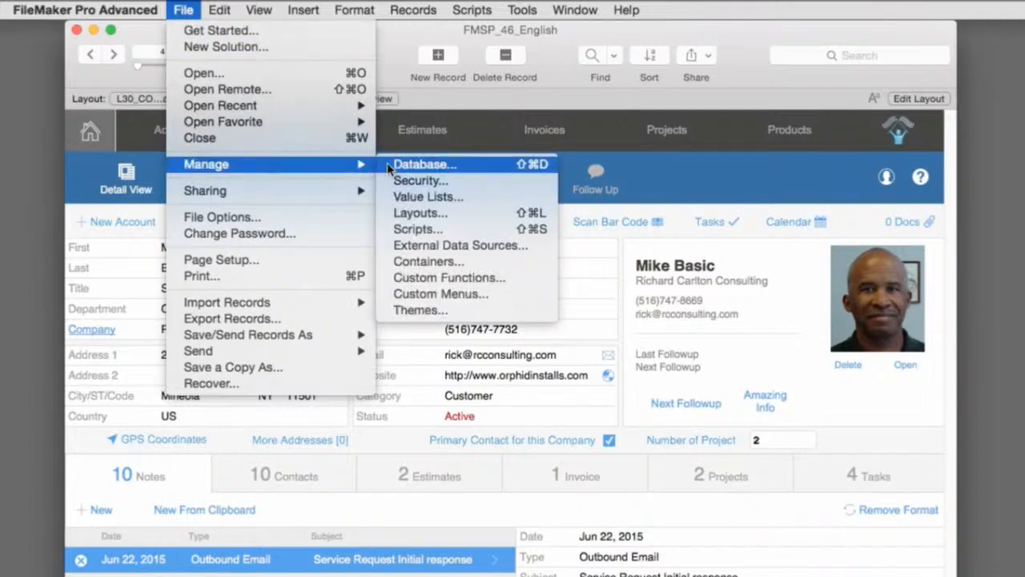
pyautogui.click(425, 164)
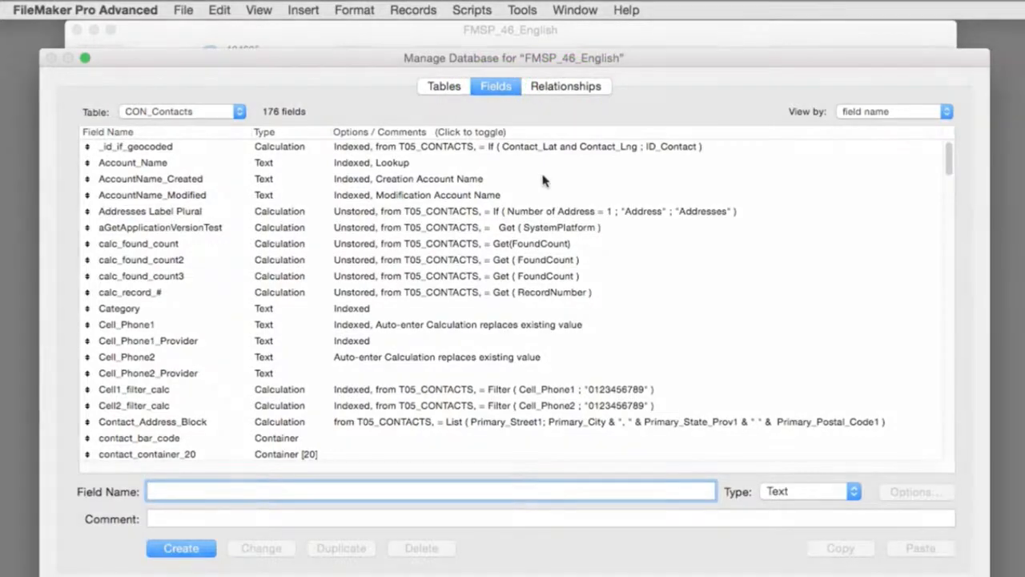
pyautogui.moveTo(190, 516)
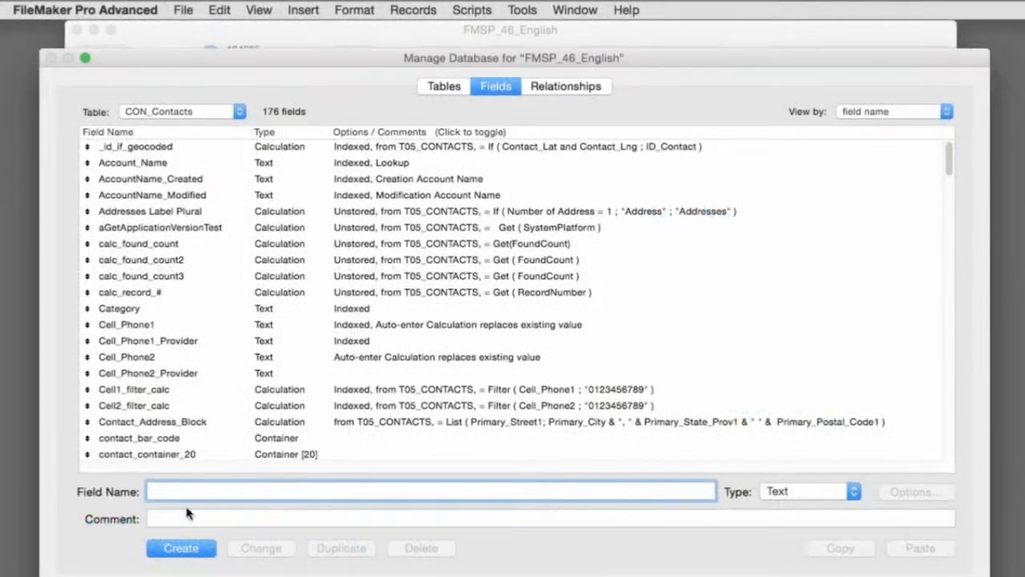
# - Create a new Text field named Example in the CON_Contacts table
pyautogui.write('Example')
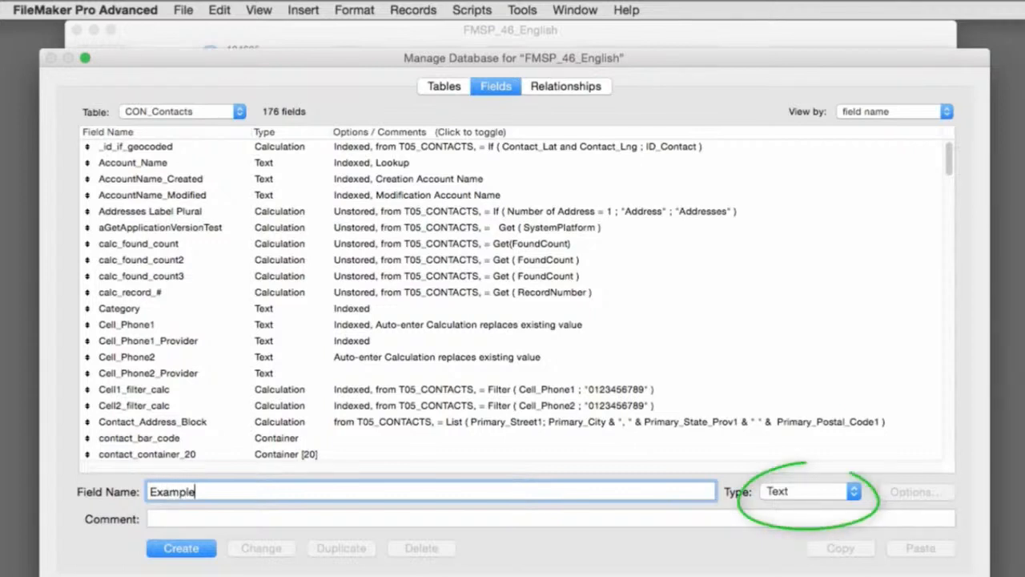
pyautogui.click(181, 548)
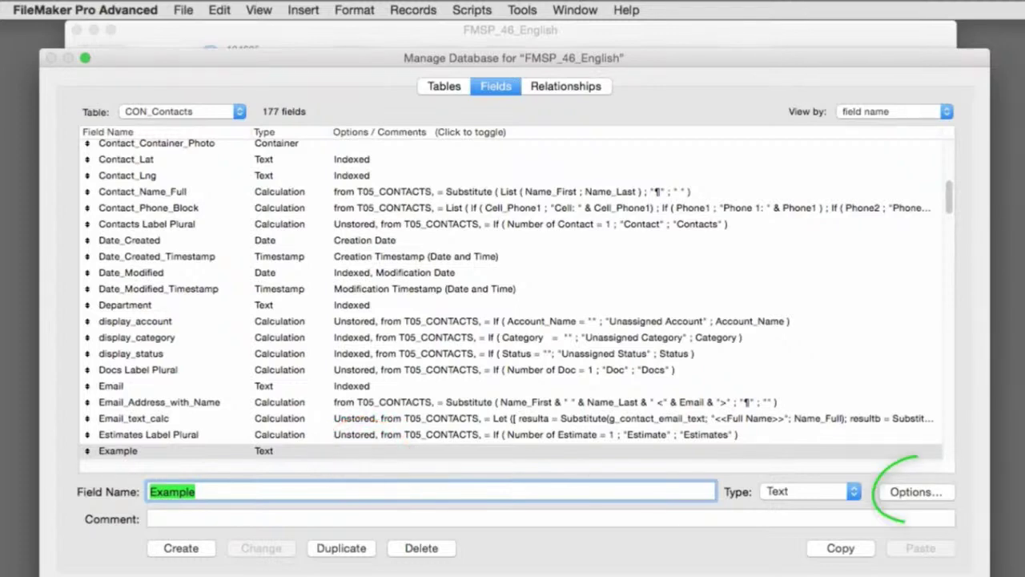
# - Review the Example field's Validation options, then settle on its Auto-Enter settings
pyautogui.click(922, 493)
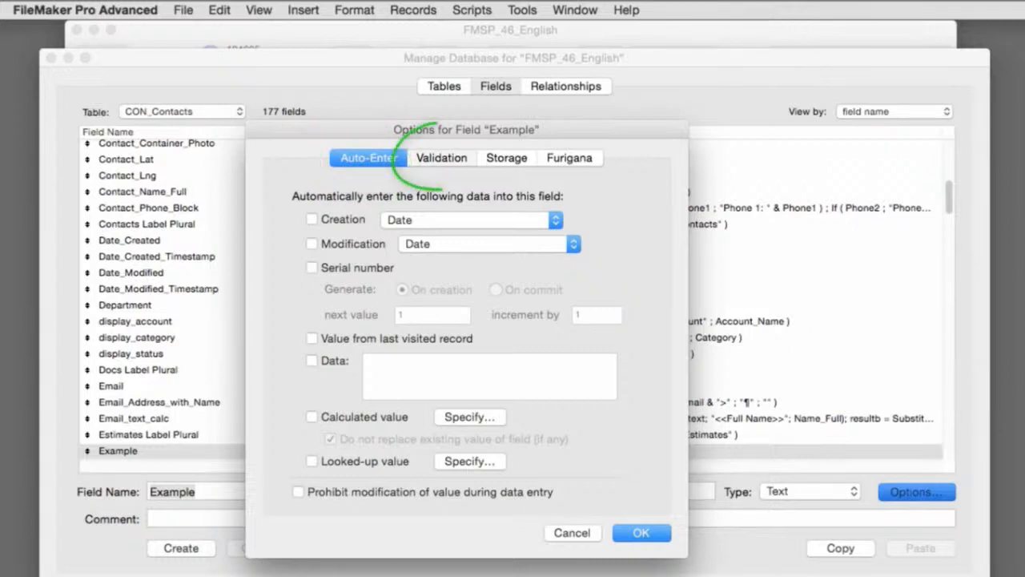
pyautogui.click(443, 157)
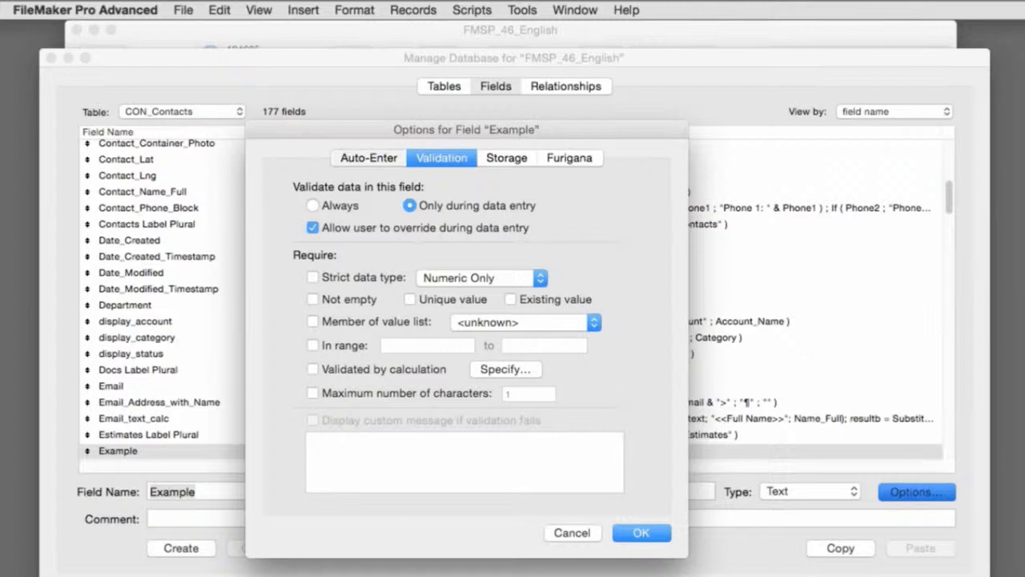
pyautogui.click(368, 157)
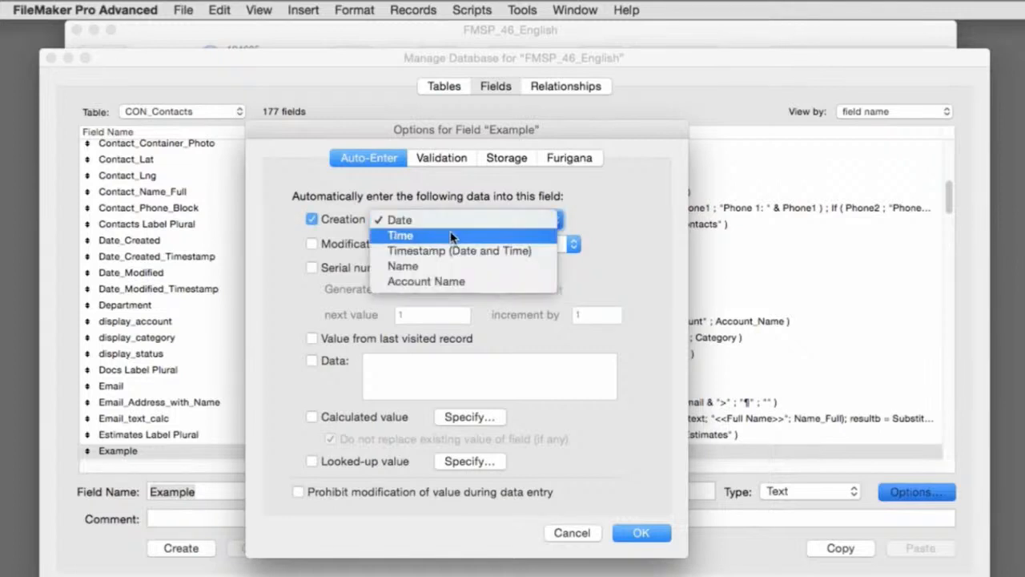
pyautogui.moveTo(455, 250)
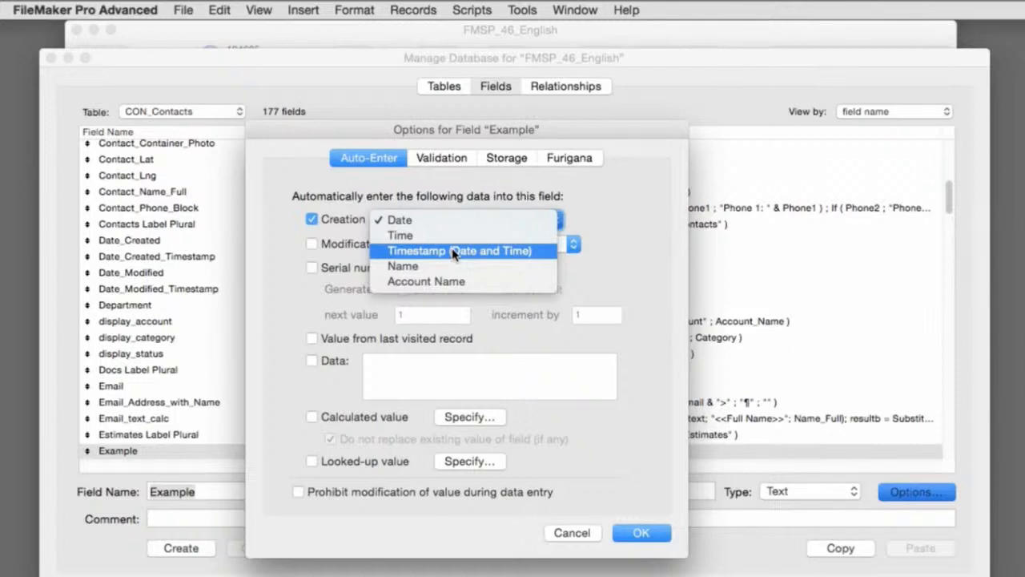
# - Set the Creation auto-enter value to Timestamp (Date and Time)
pyautogui.click(460, 250)
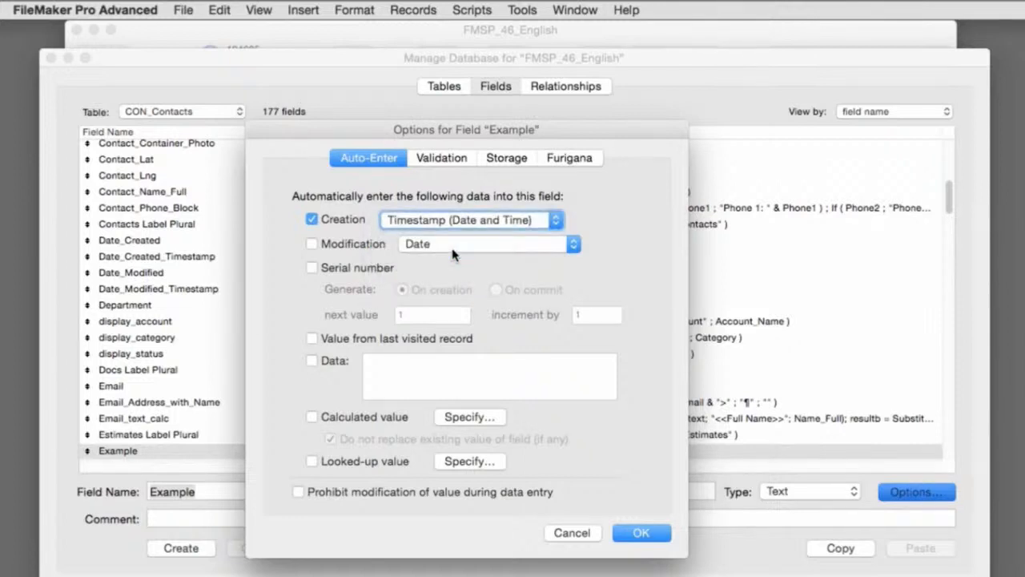
pyautogui.click(471, 220)
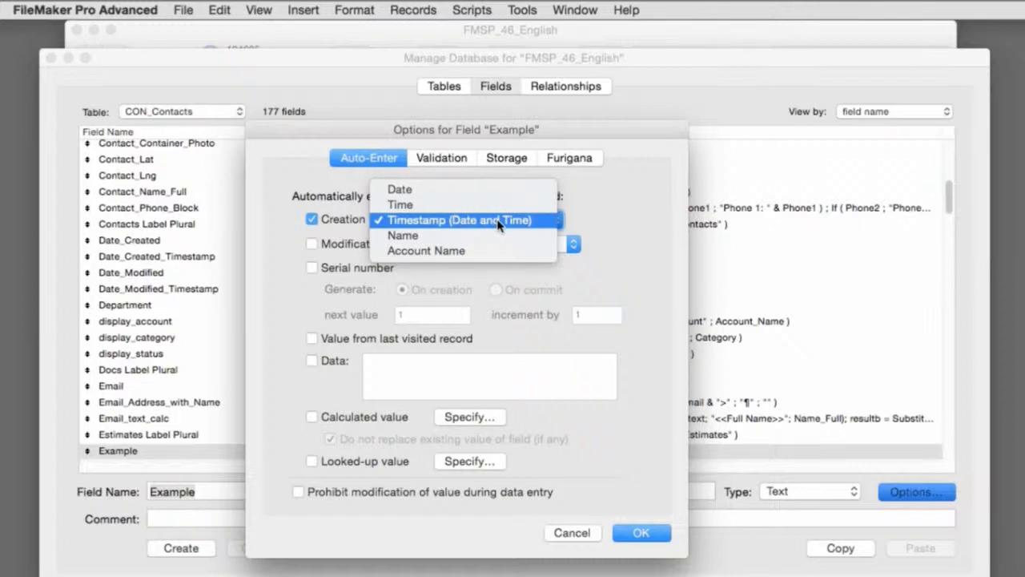
pyautogui.moveTo(498, 192)
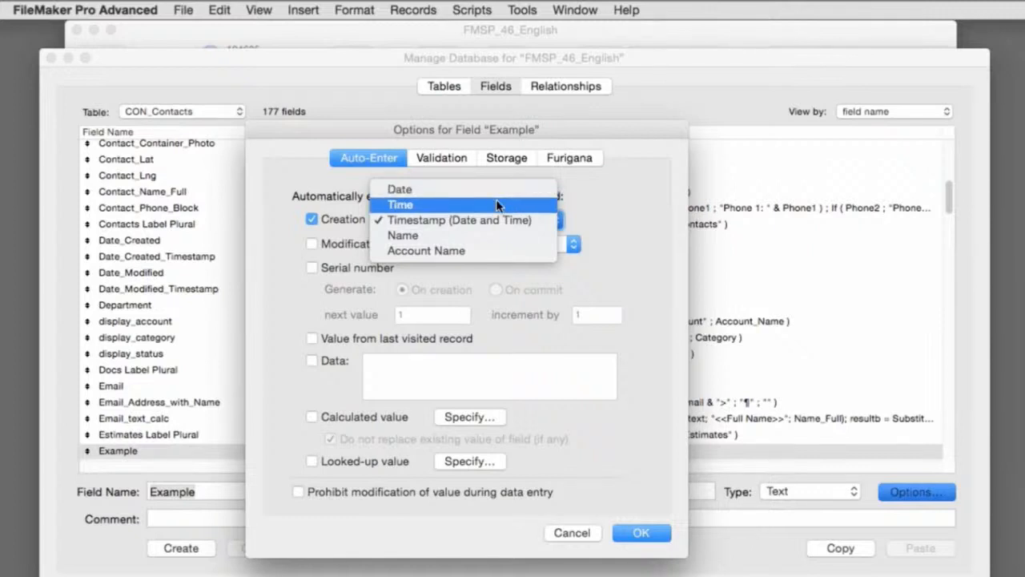
pyautogui.moveTo(465, 219)
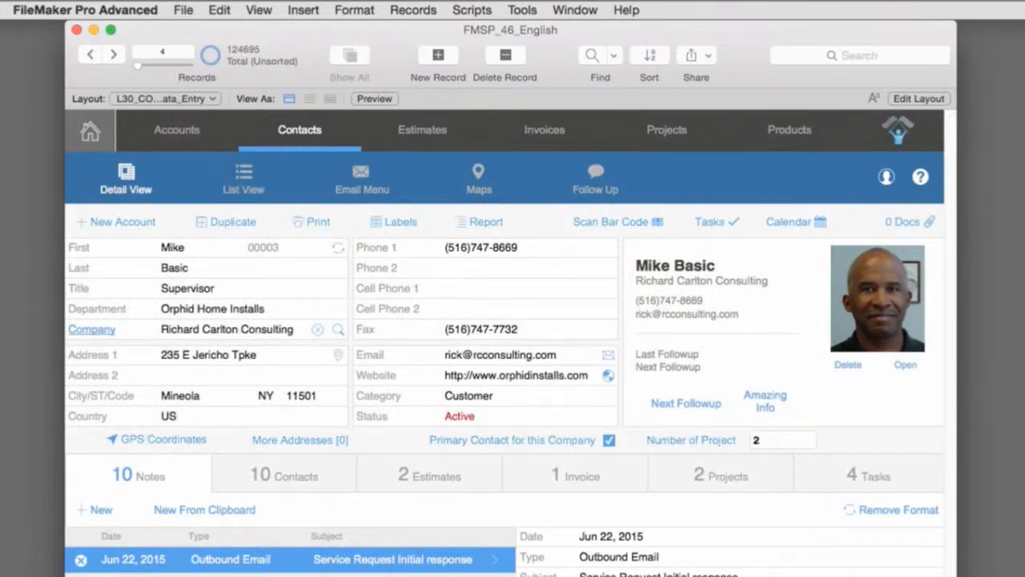
pyautogui.moveTo(141, 10)
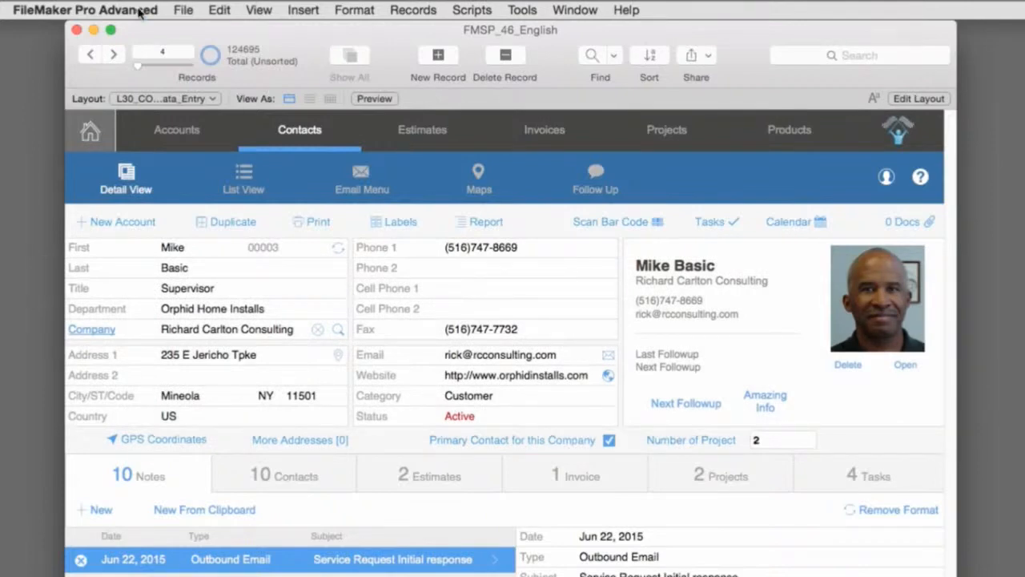
# - In General preferences, switch the user name to the custom Other name CXVX5 - 5th Floor
pyautogui.click(84, 10)
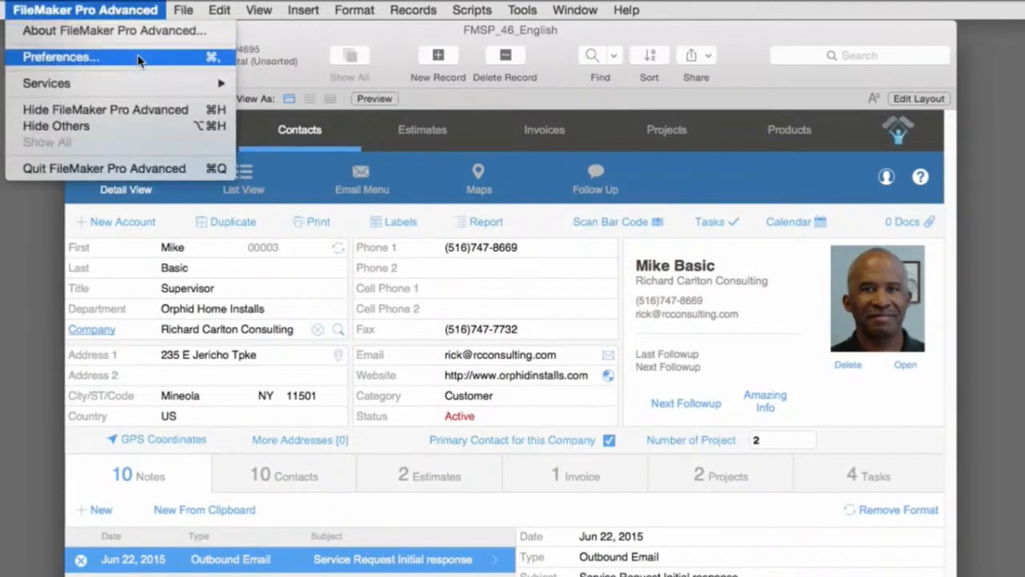
pyautogui.click(61, 58)
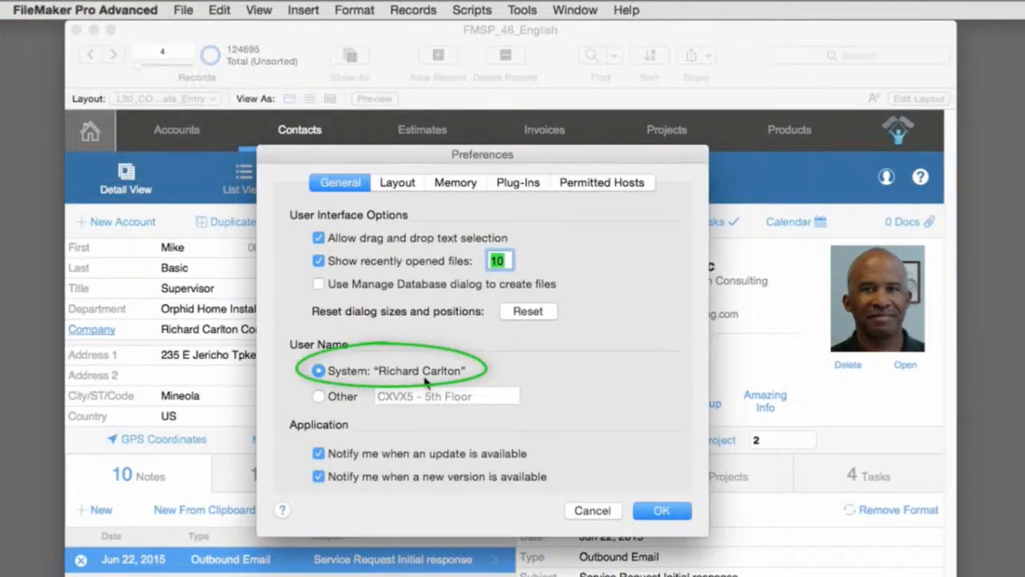
pyautogui.moveTo(407, 375)
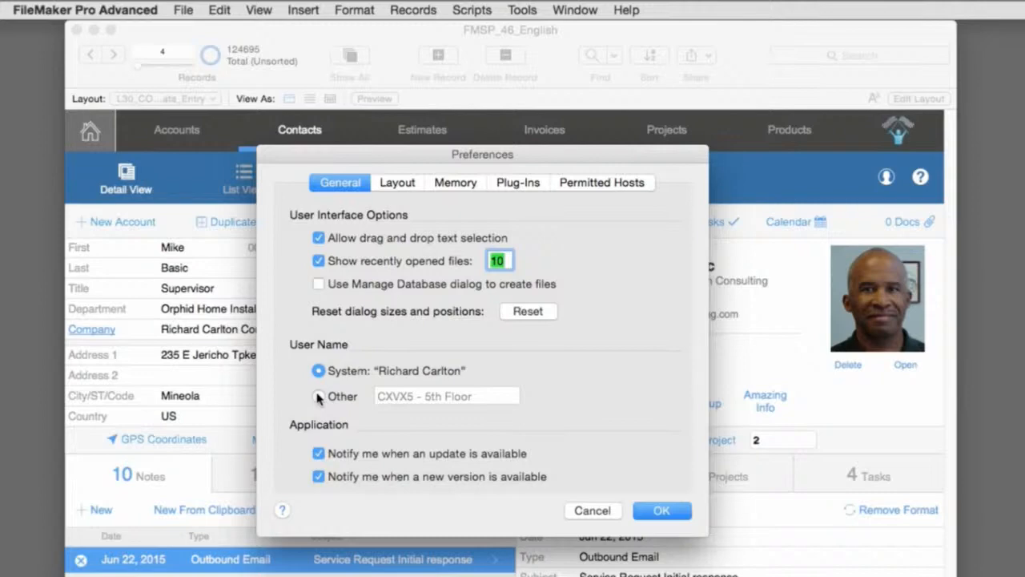
pyautogui.click(317, 398)
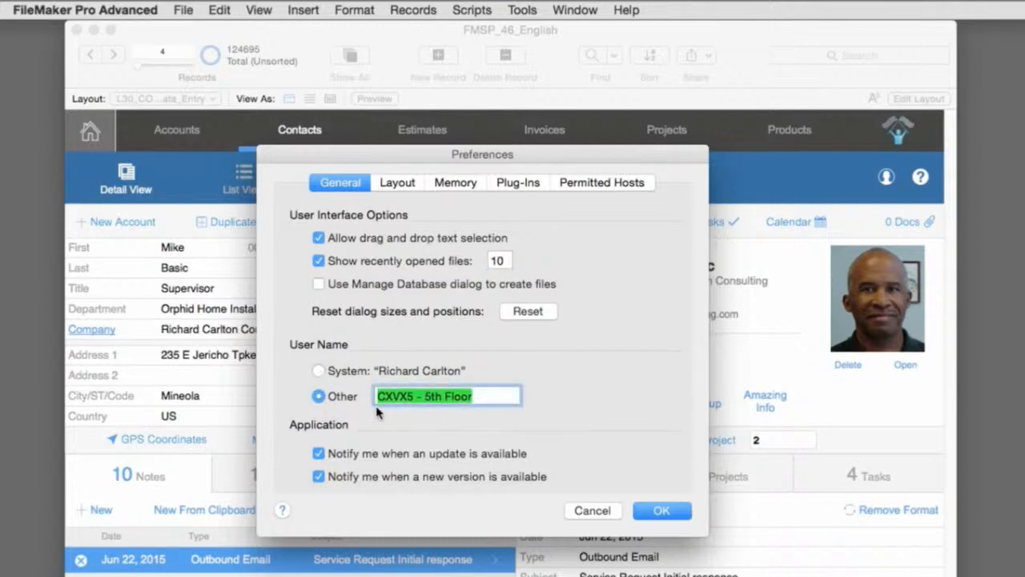
pyautogui.moveTo(404, 412)
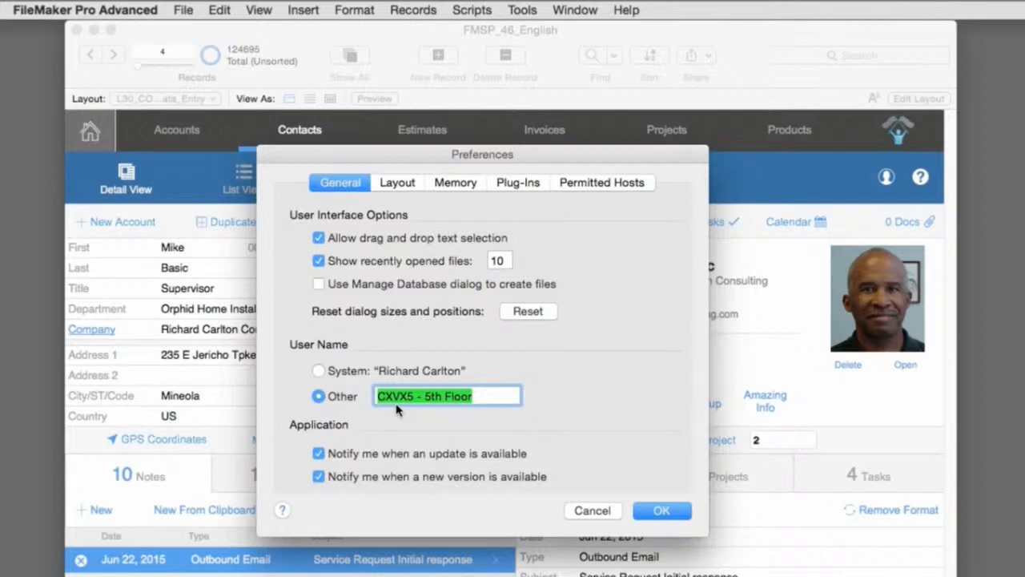
pyautogui.moveTo(465, 400)
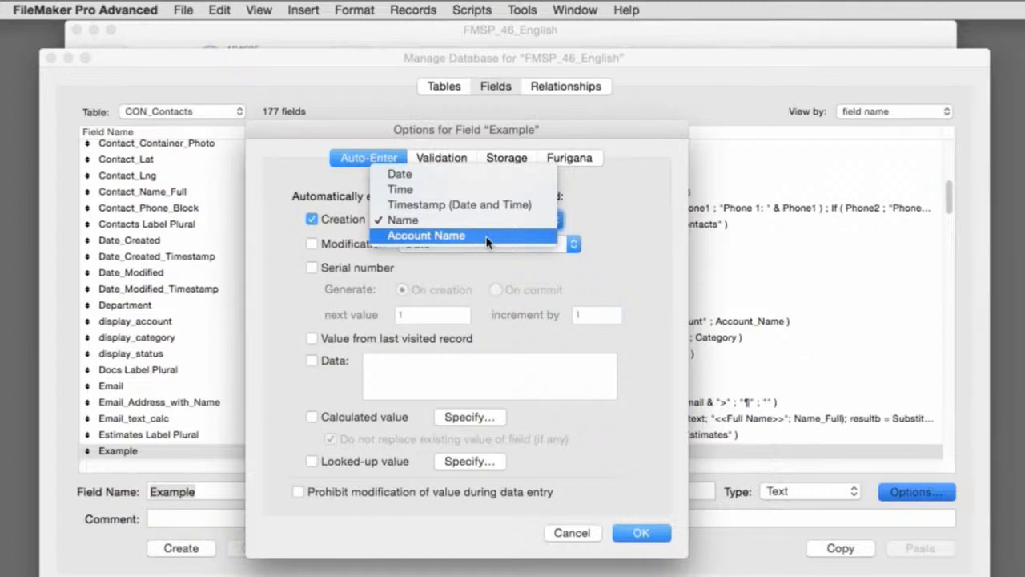
pyautogui.moveTo(495, 228)
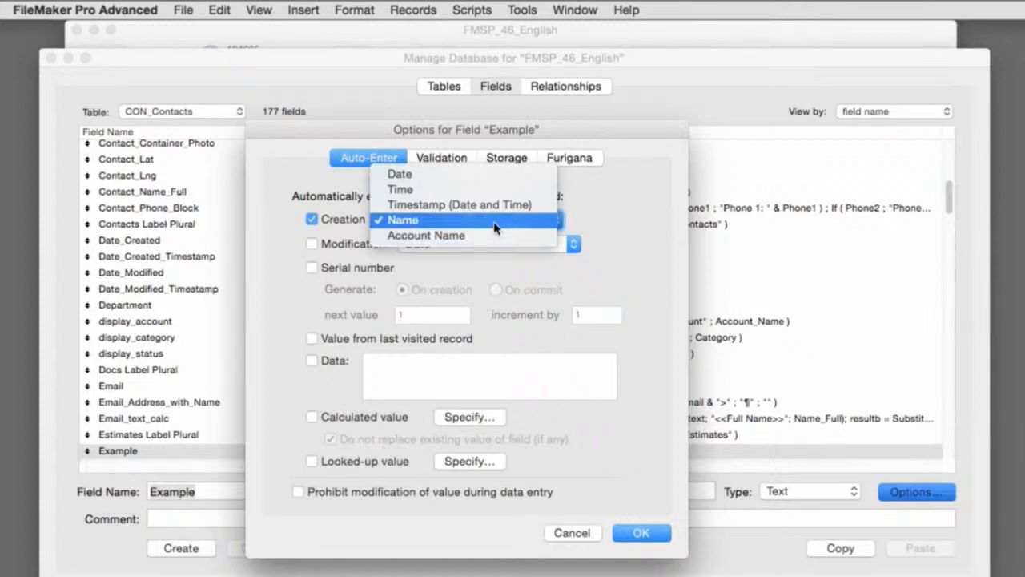
pyautogui.moveTo(495, 234)
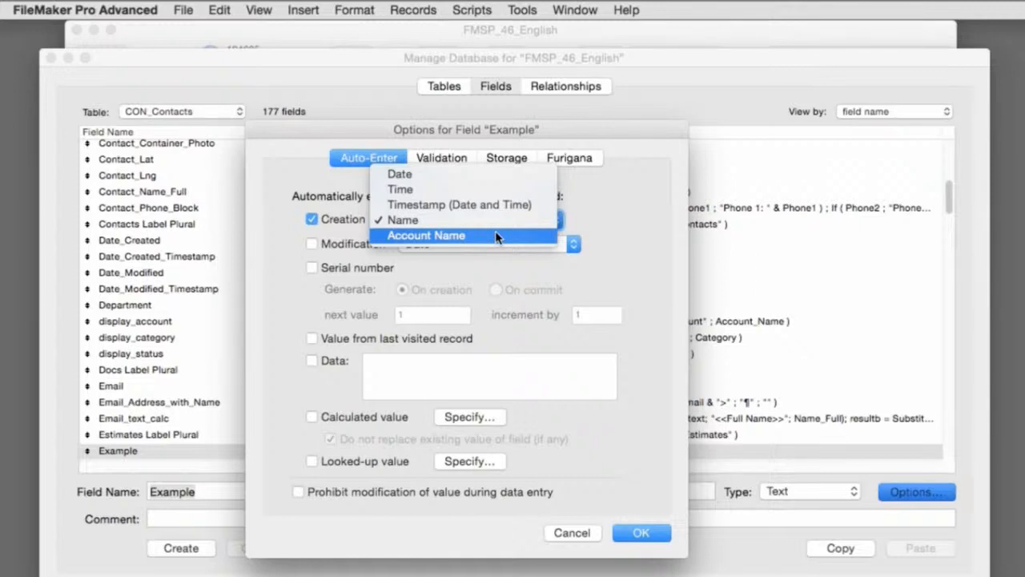
# - Change the Creation auto-enter value to Name
pyautogui.click(401, 219)
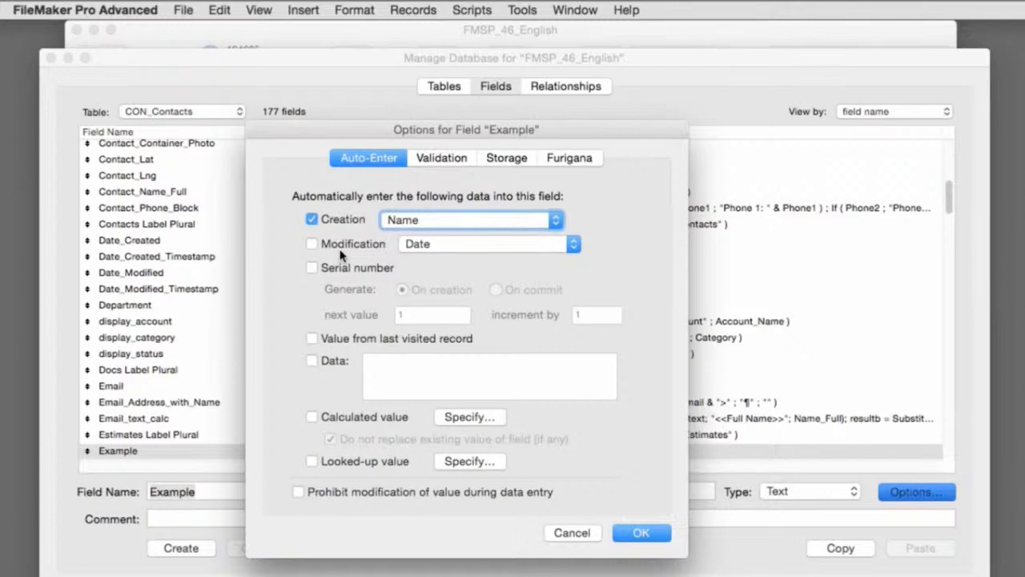
pyautogui.moveTo(419, 255)
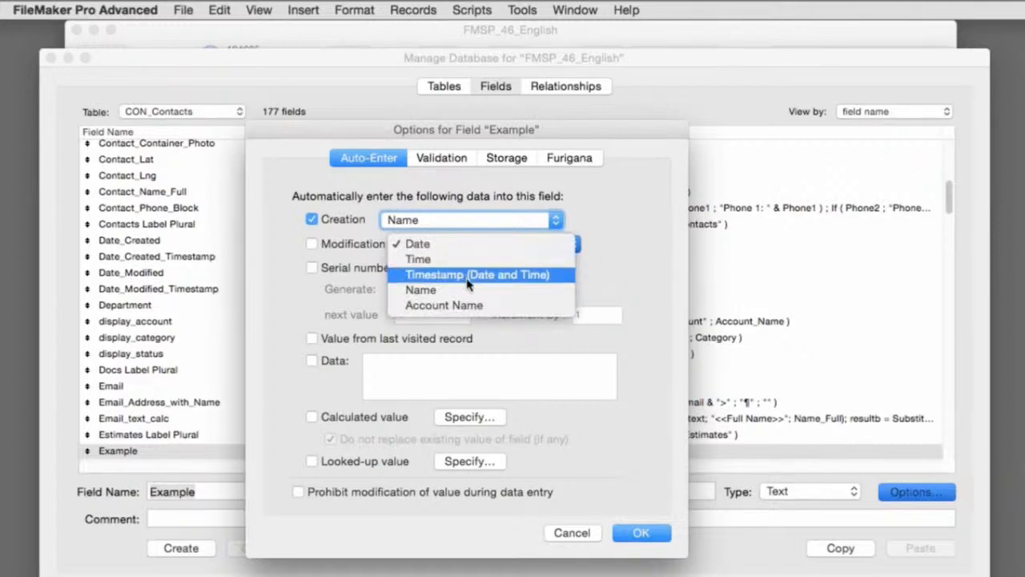
pyautogui.moveTo(478, 305)
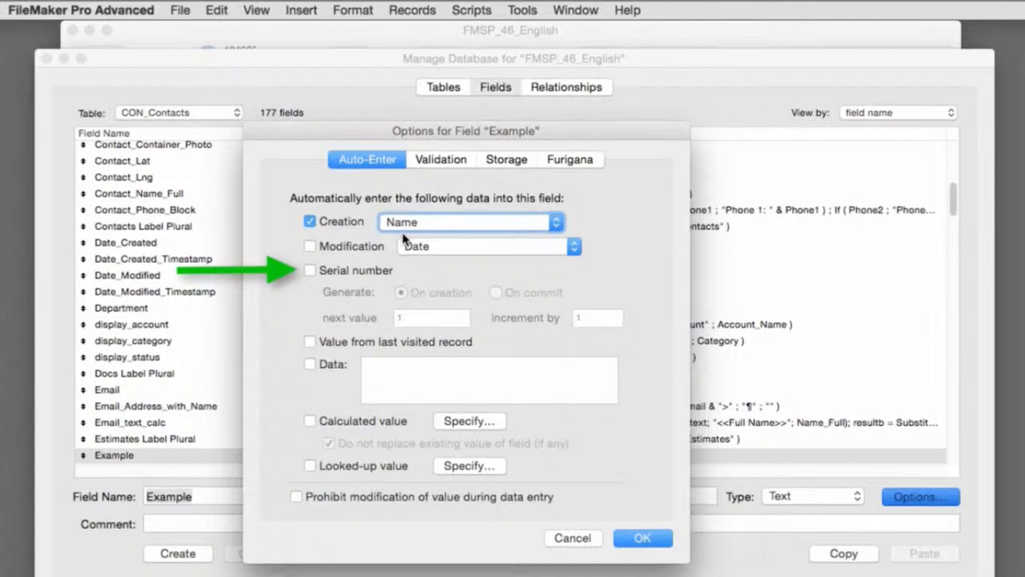
pyautogui.moveTo(327, 276)
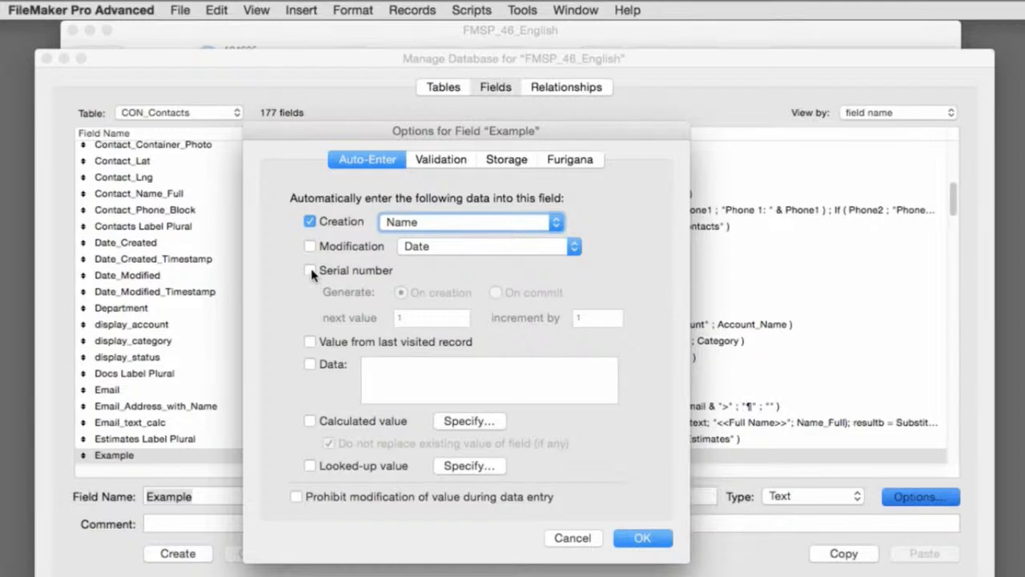
# - Enable Serial number on creation with next value 1 and increment 1
pyautogui.click(309, 269)
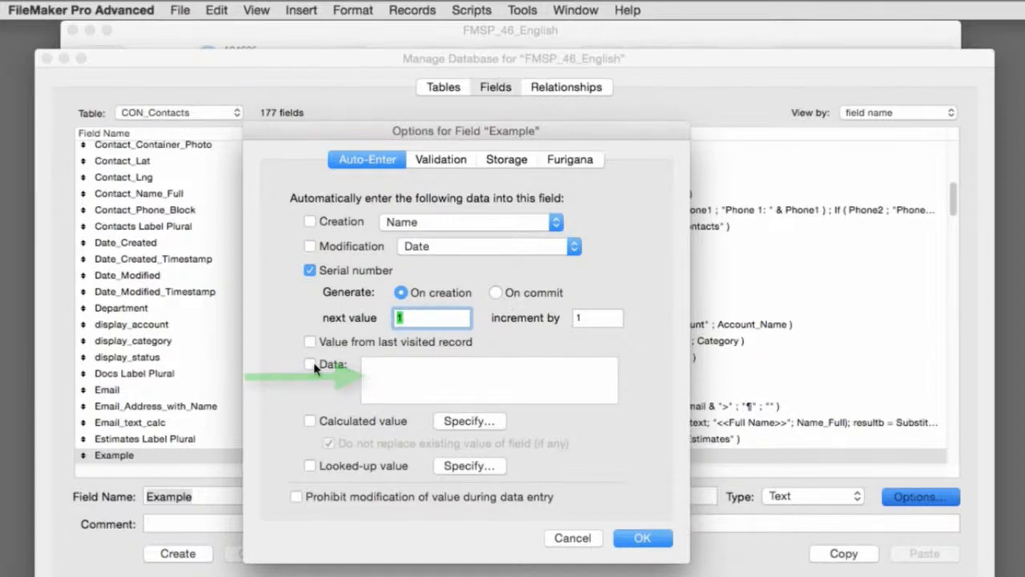
# - Switch the auto-enter to fixed Data reading 'Hello World'
pyautogui.click(309, 364)
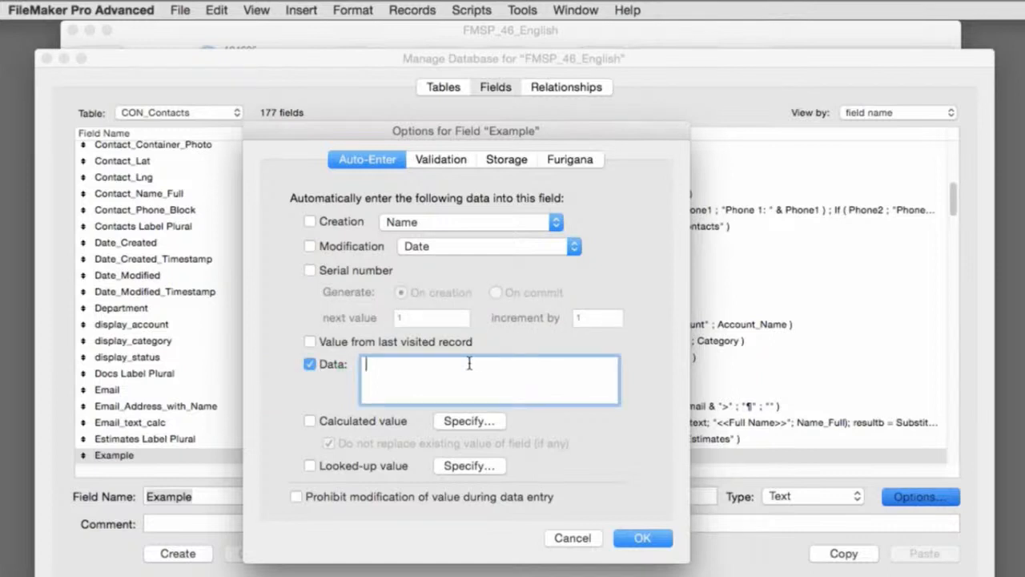
pyautogui.write('Hello')
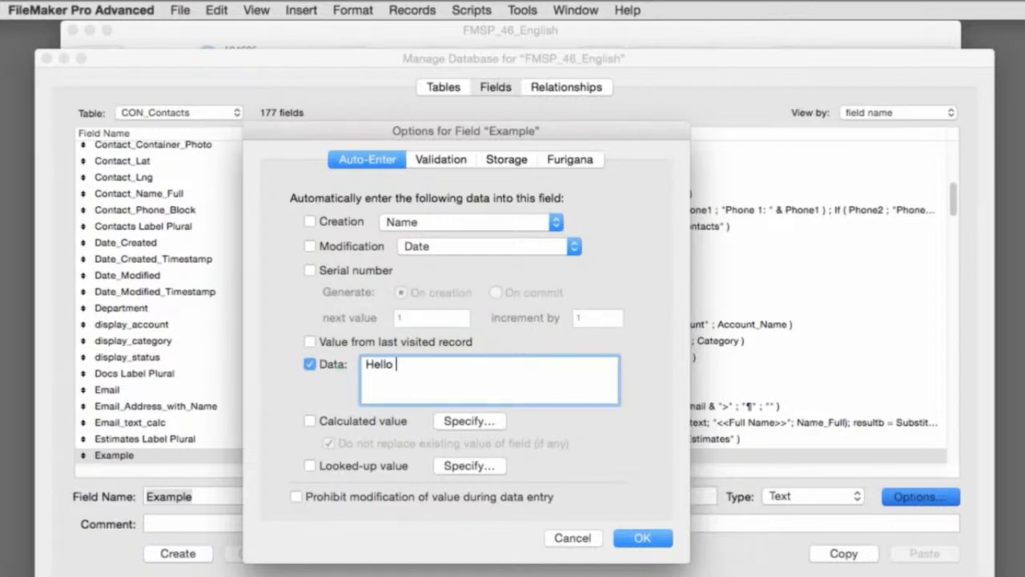
pyautogui.write('World')
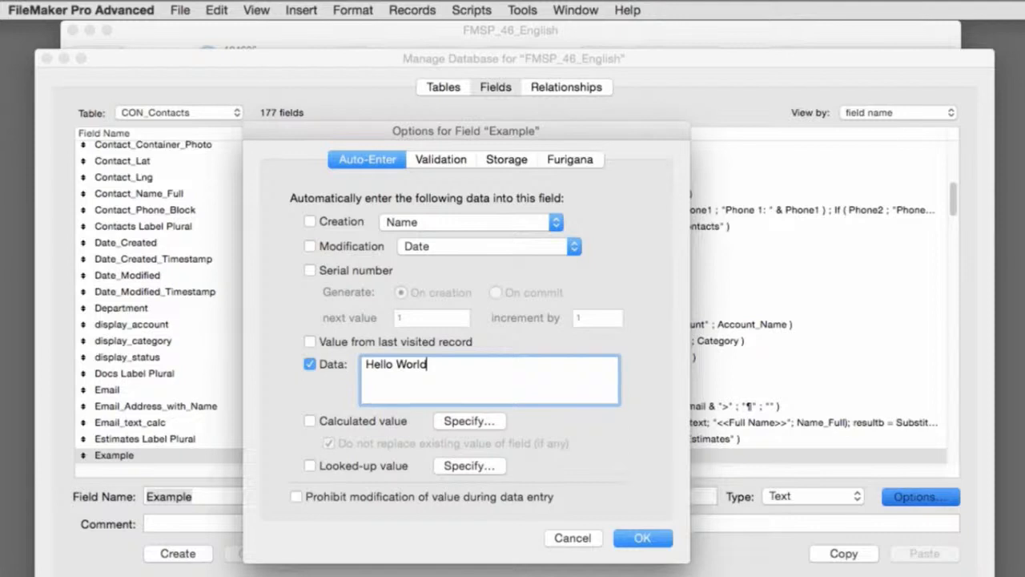